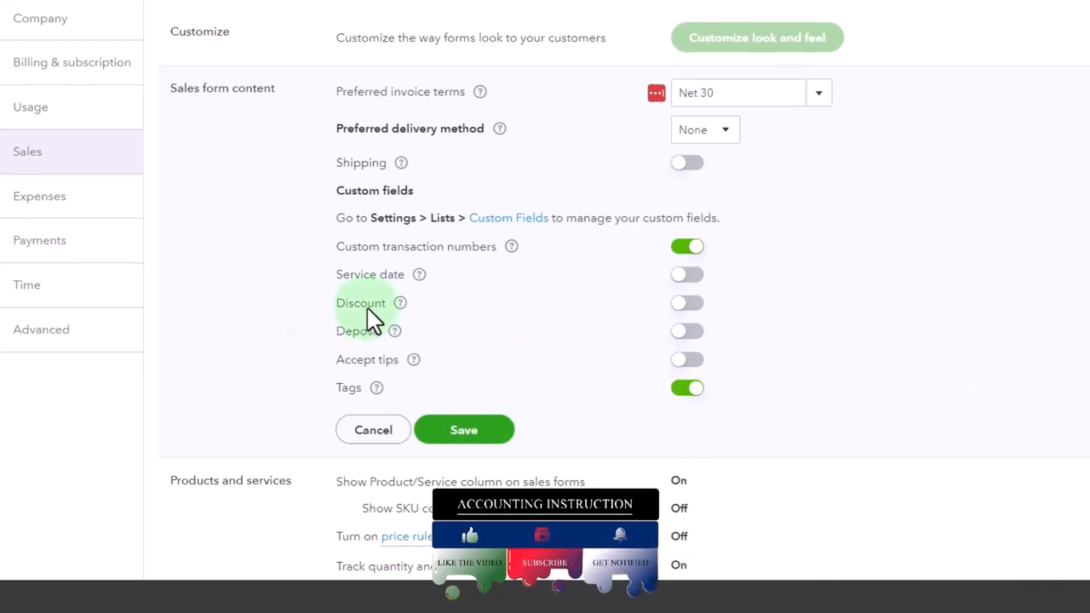
Switch on the Discount and Deposit custom fields in Sales form content.
left_click(686, 303)
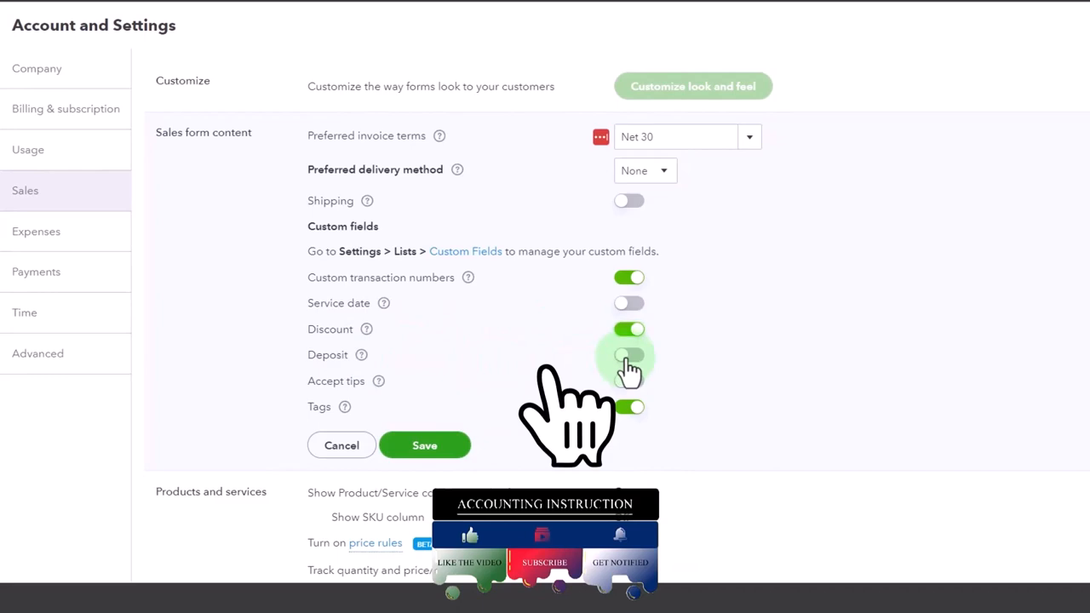
left_click(628, 354)
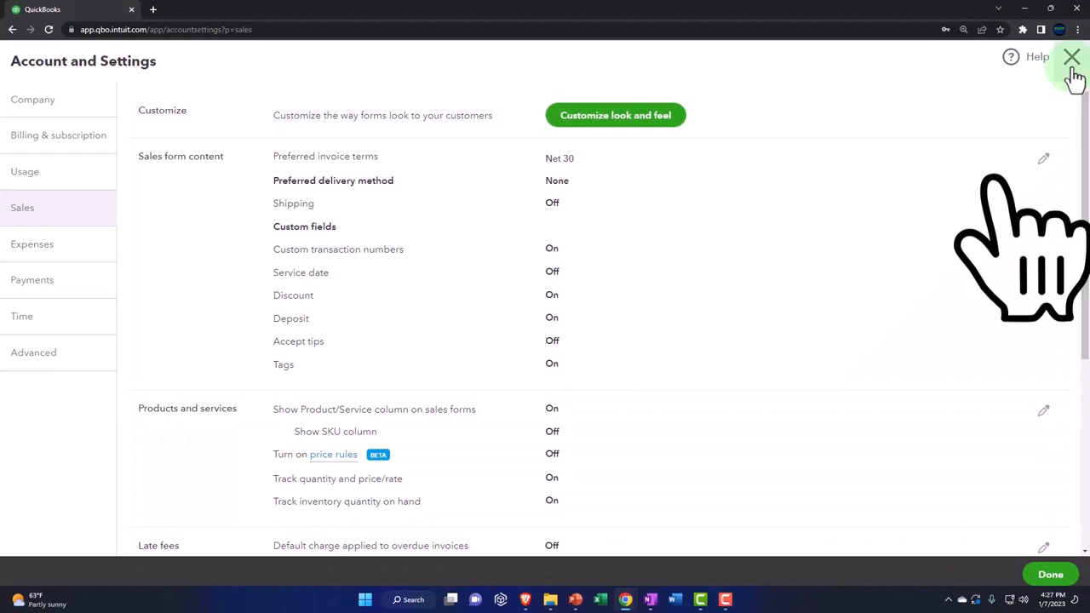
Leave Account and Settings and bring up the + New transaction menu.
left_click(1072, 56)
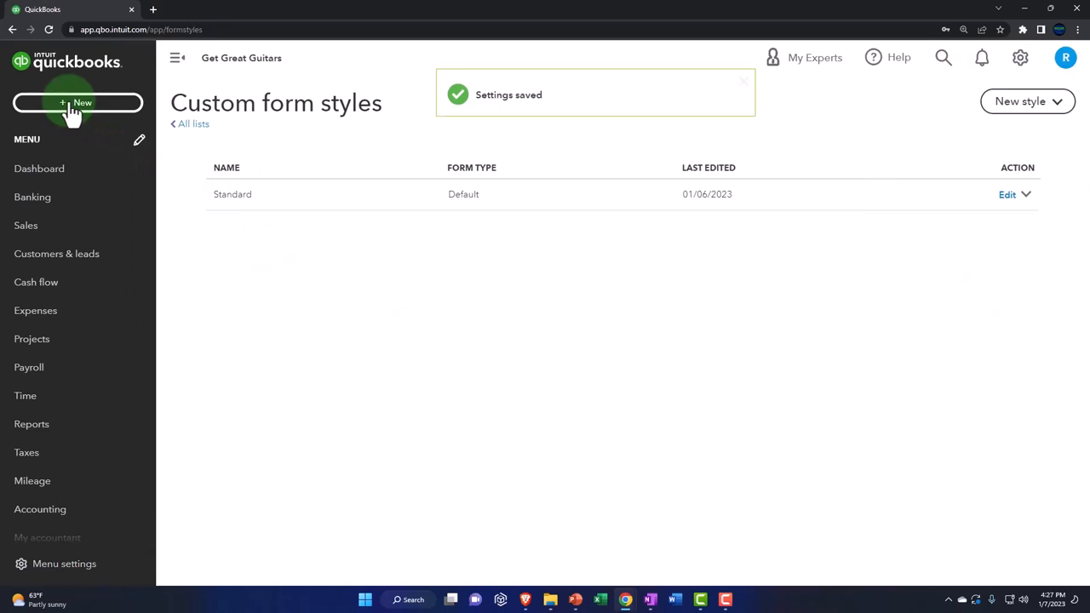
left_click(79, 102)
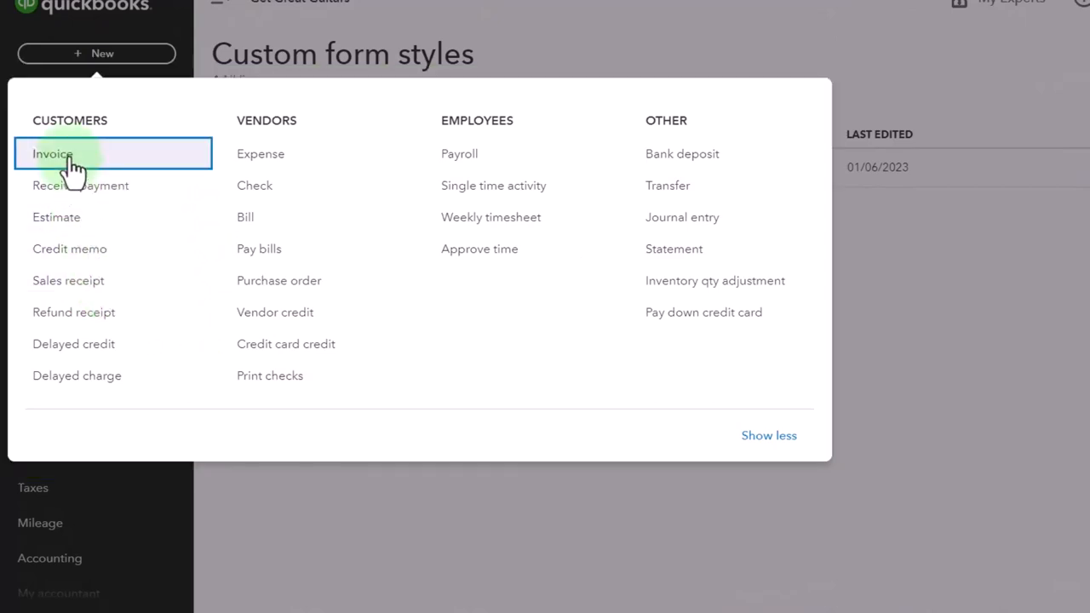
Start invoice #1002, keep the discount as Discount percent and select the Deposit field.
left_click(51, 153)
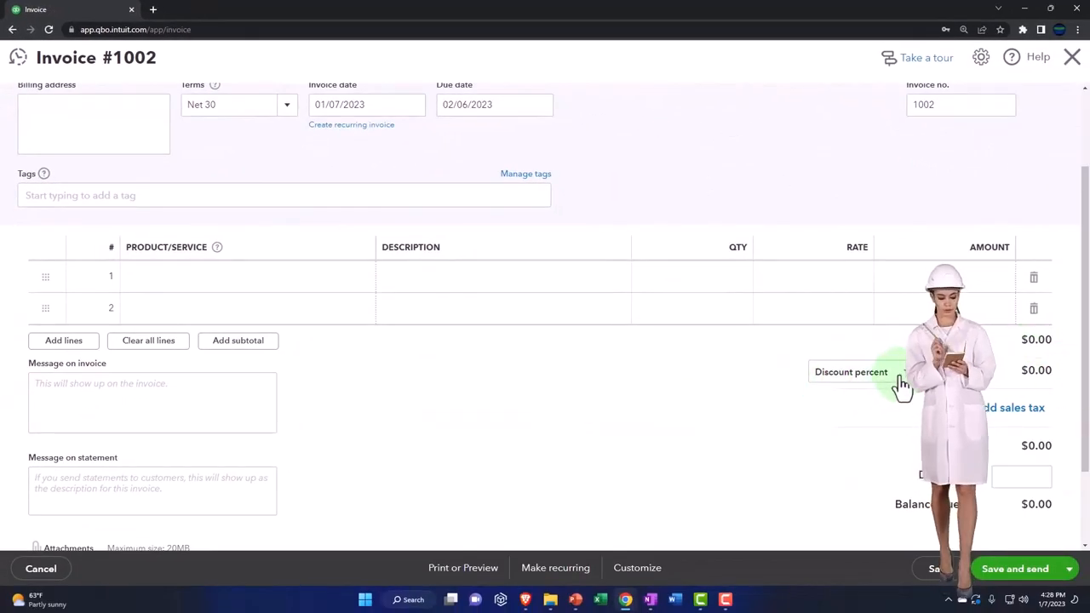
left_click(852, 371)
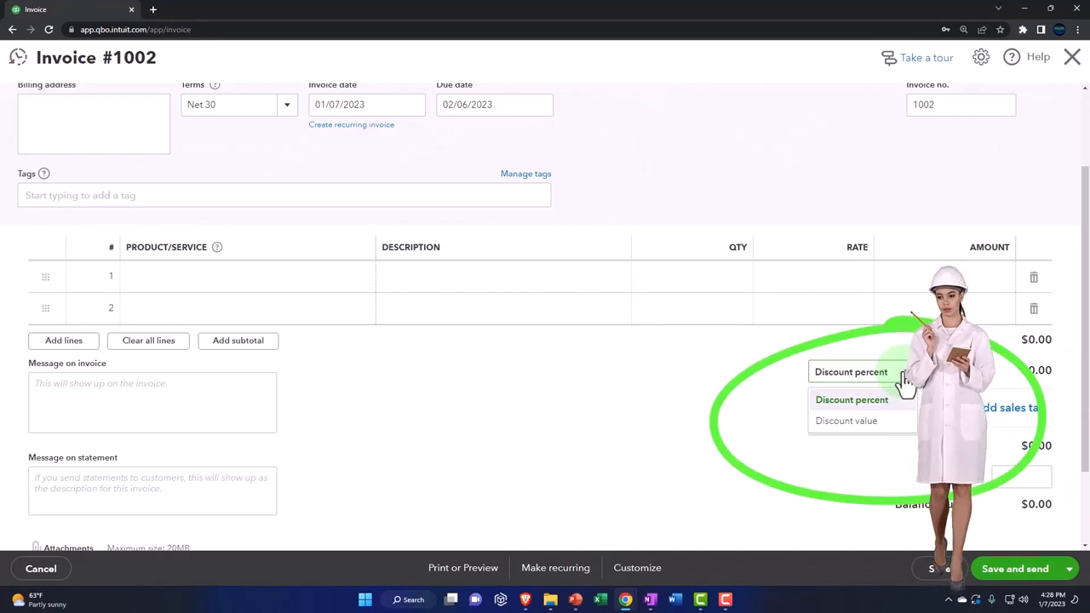
left_click(852, 399)
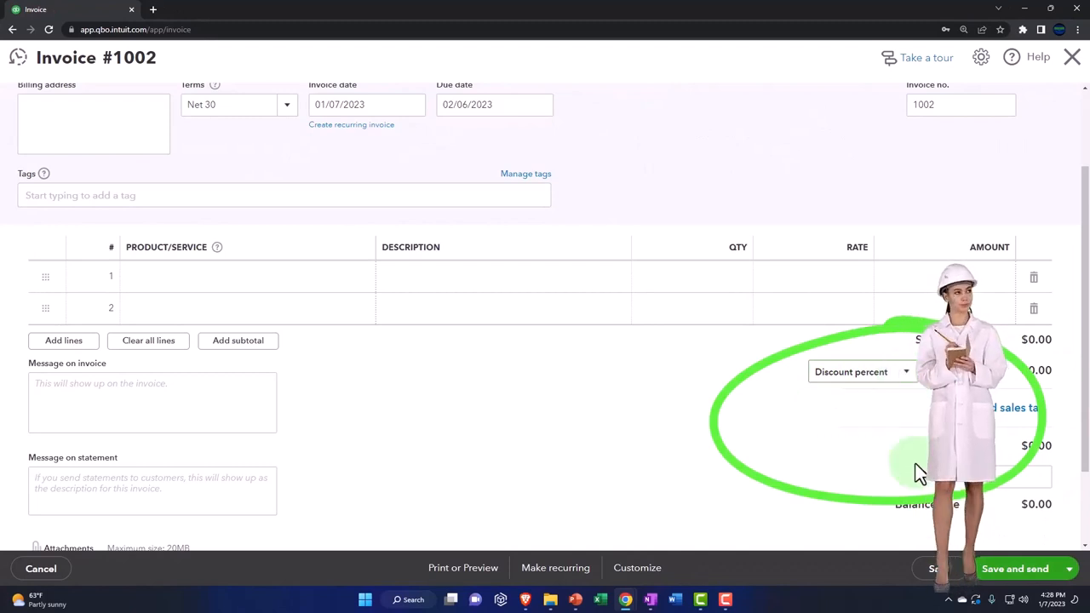
left_click(1022, 477)
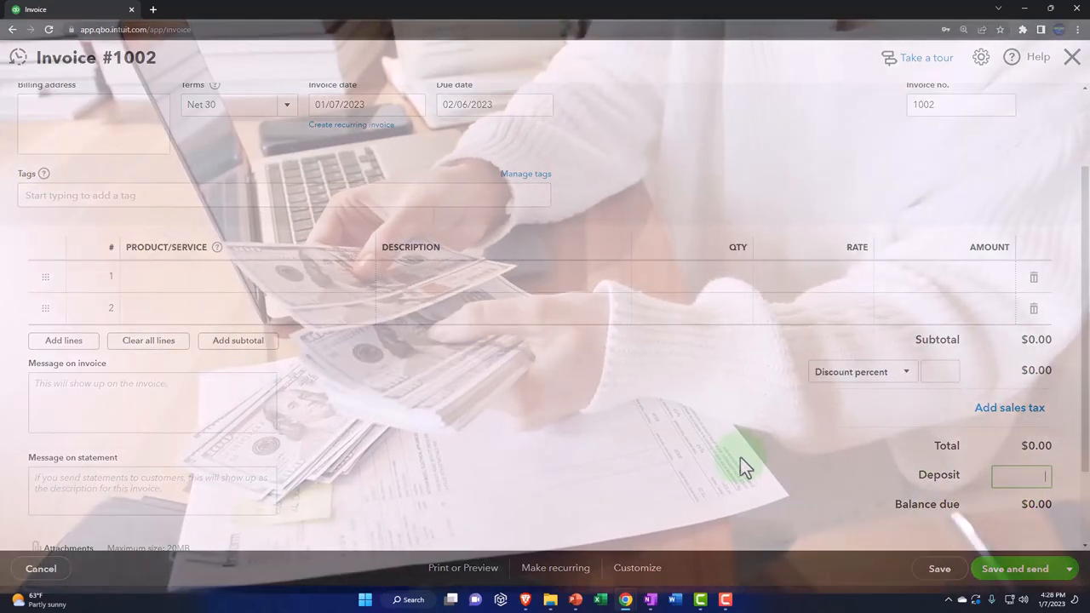
left_click(1022, 476)
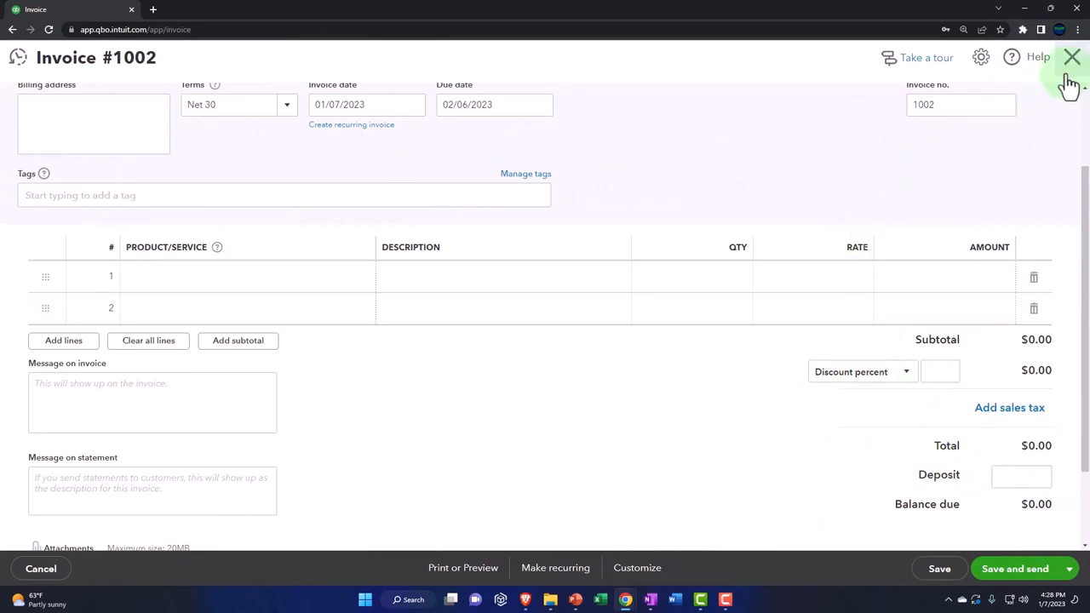
Close the invoice and return to the Sales tab of Account and Settings via the gear menu.
left_click(1071, 56)
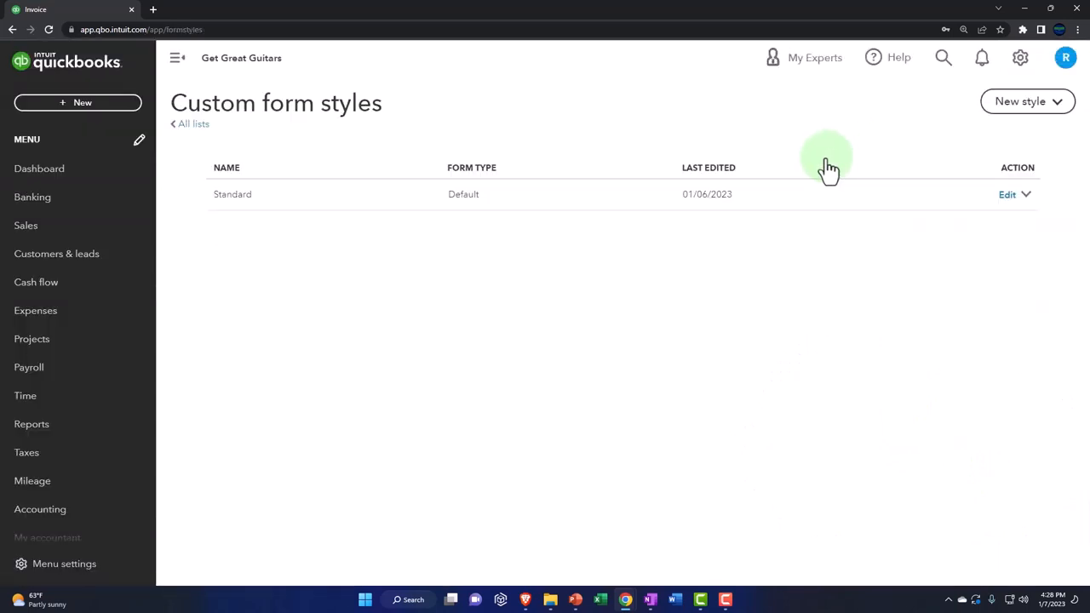
left_click(1021, 58)
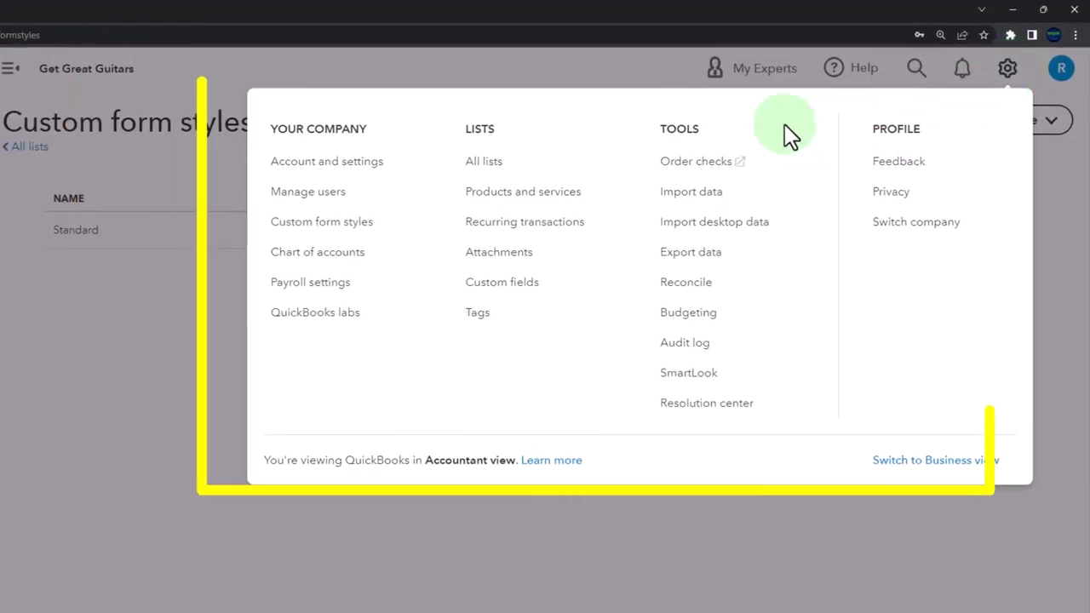
mouse_move(327, 160)
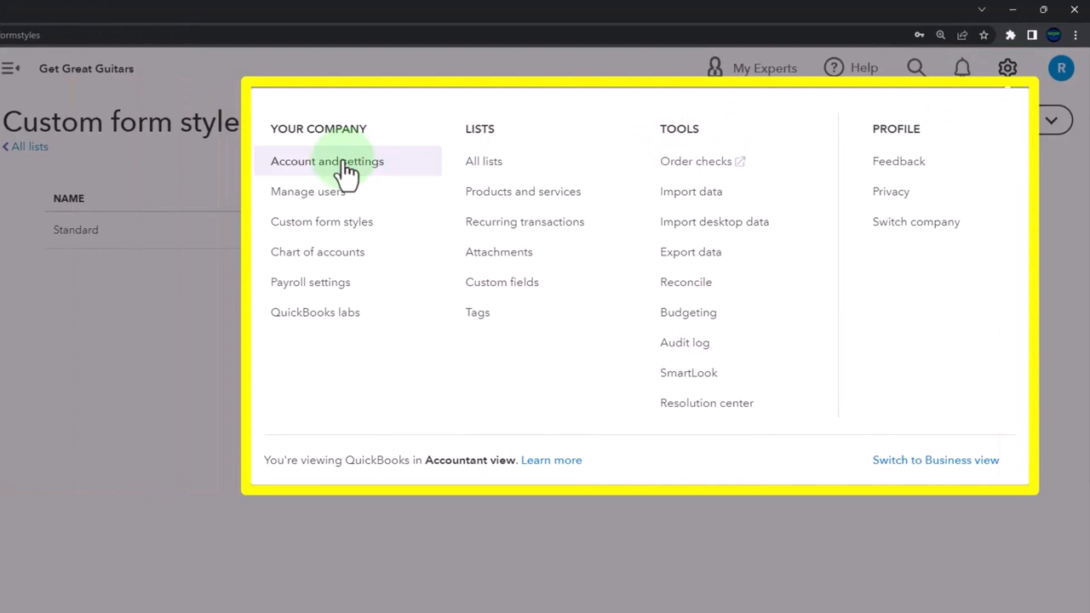
left_click(327, 160)
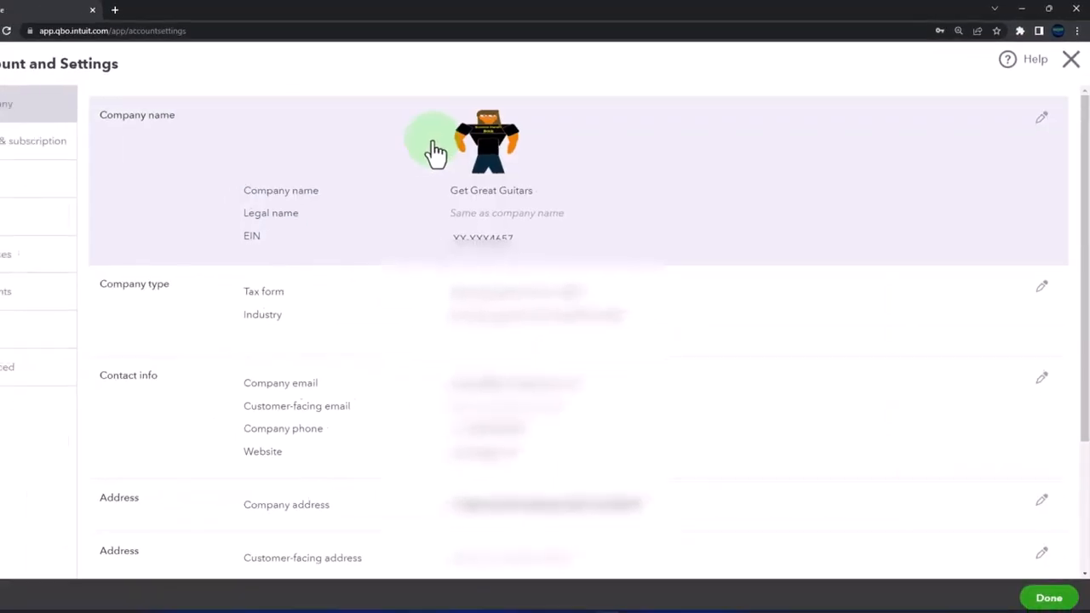
left_click(22, 208)
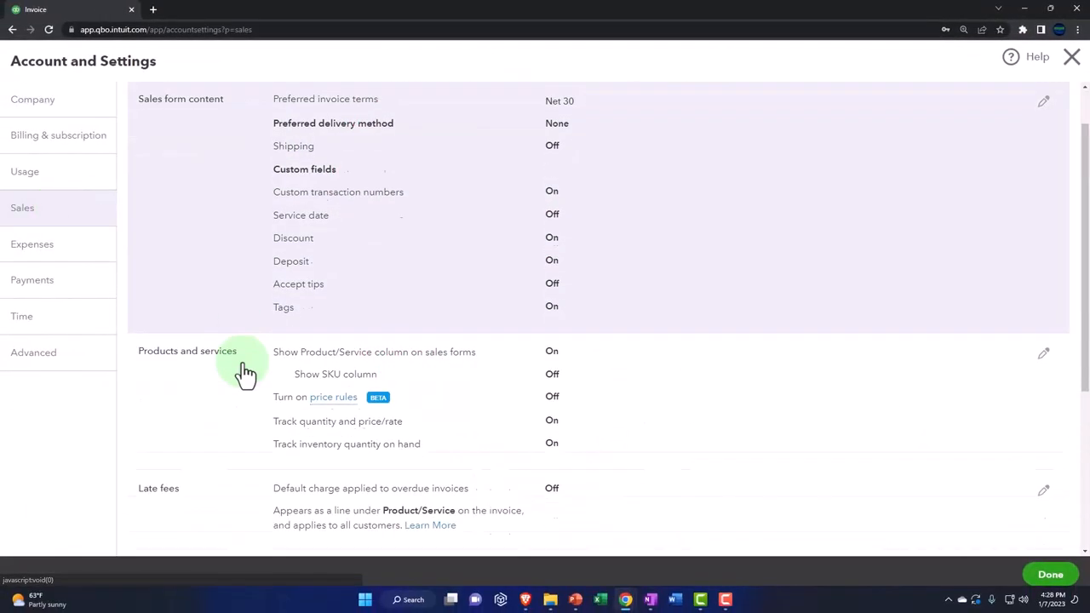